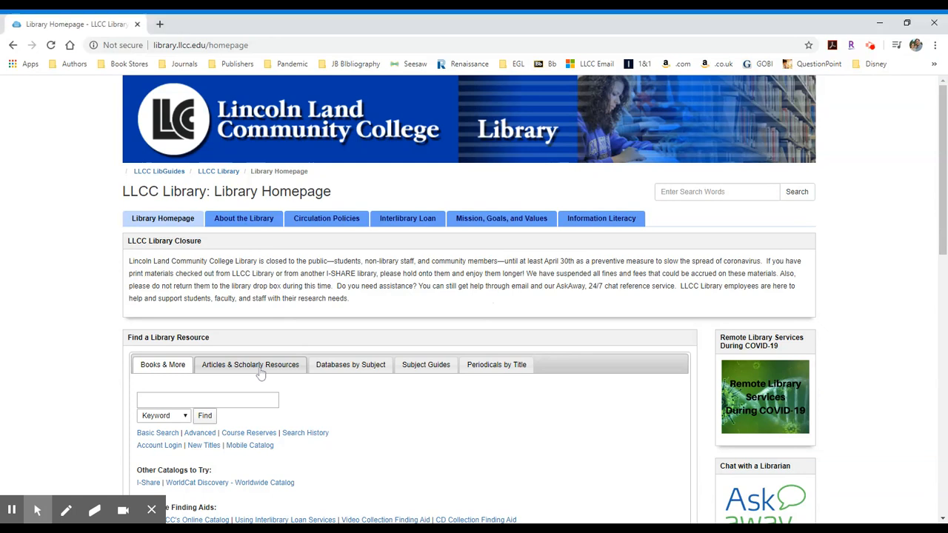
- Launch Oxford Reference from the Online Reference list under Articles & Scholarly Resources
left_click(249, 364)
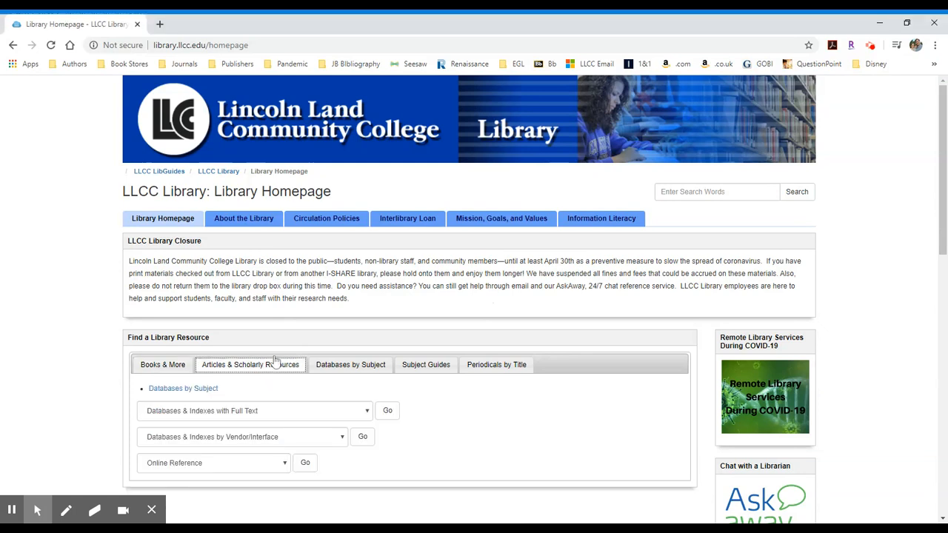
scroll("down", 3)
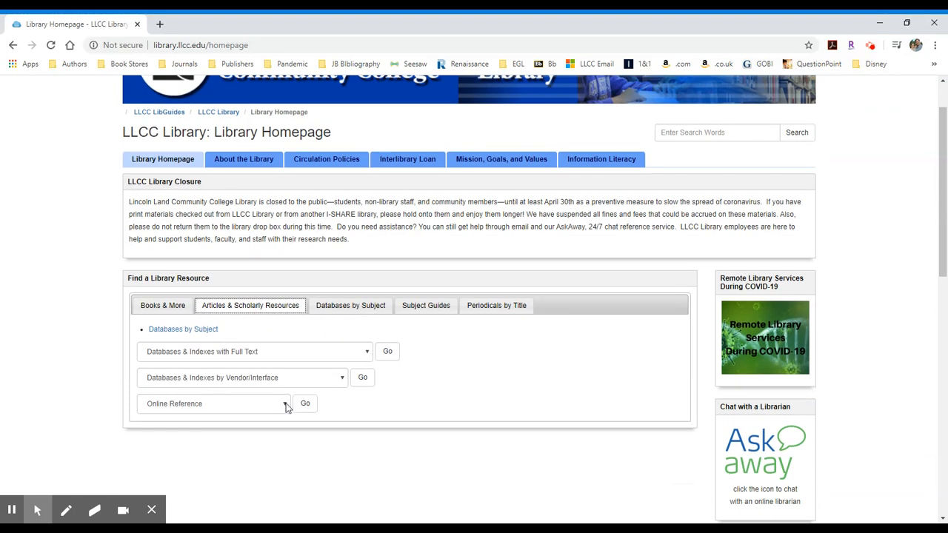
left_click(214, 403)
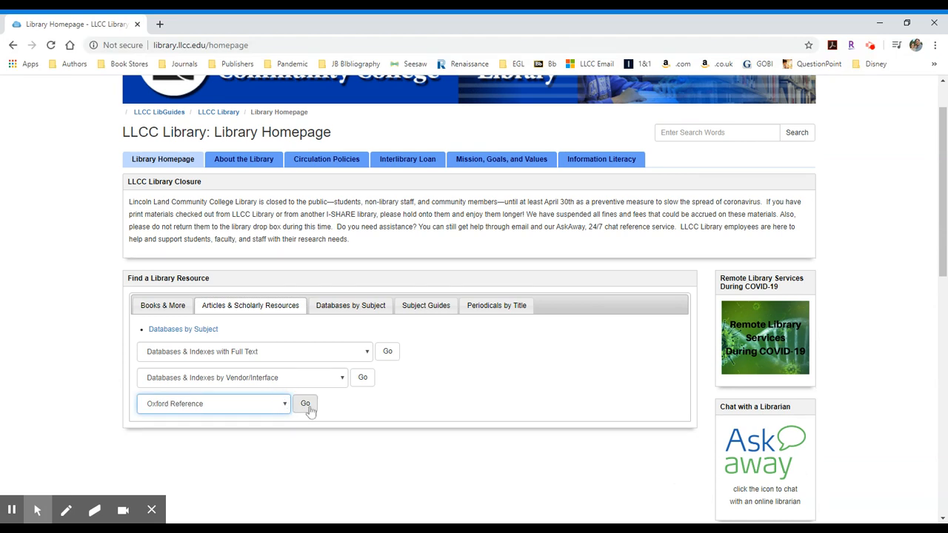
left_click(305, 403)
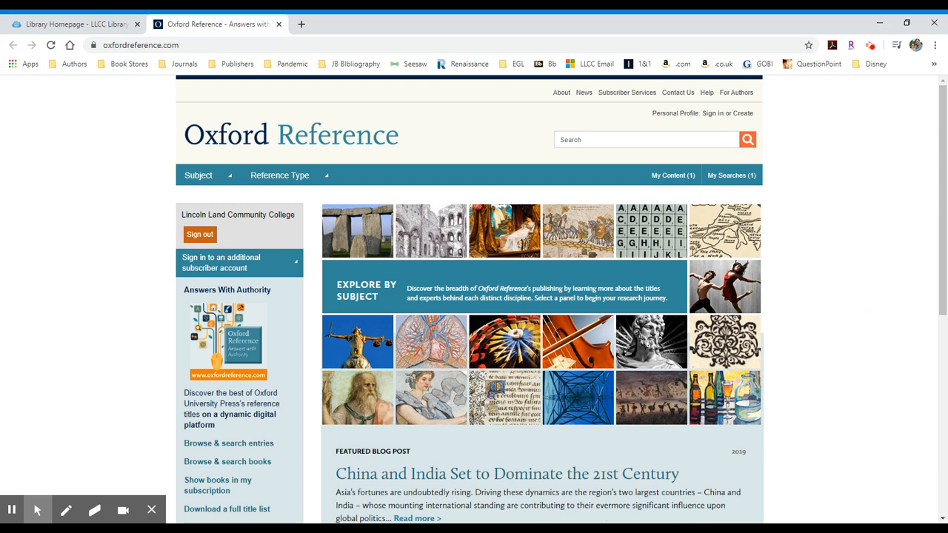
mouse_move(210, 184)
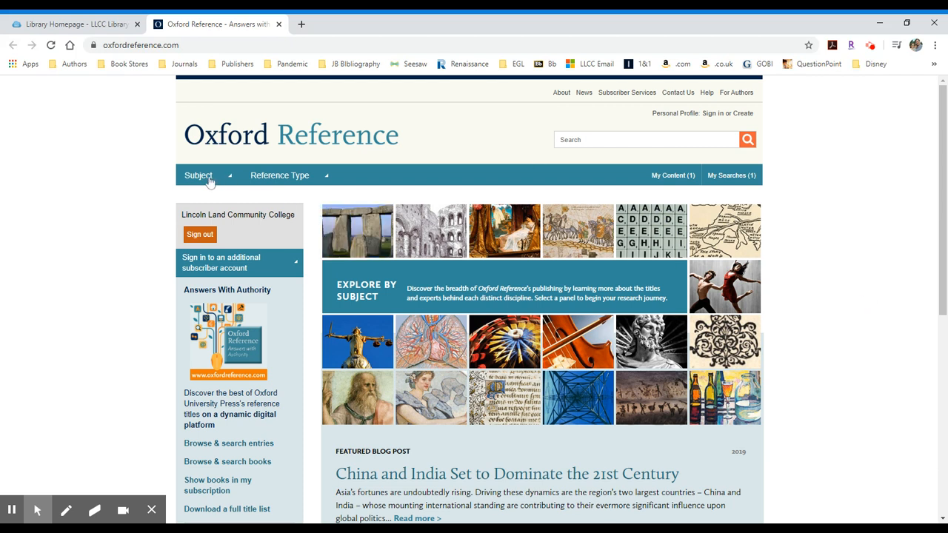
- Browse the Subject menu and enter 'mythology' in the Oxford Reference search box
left_click(198, 174)
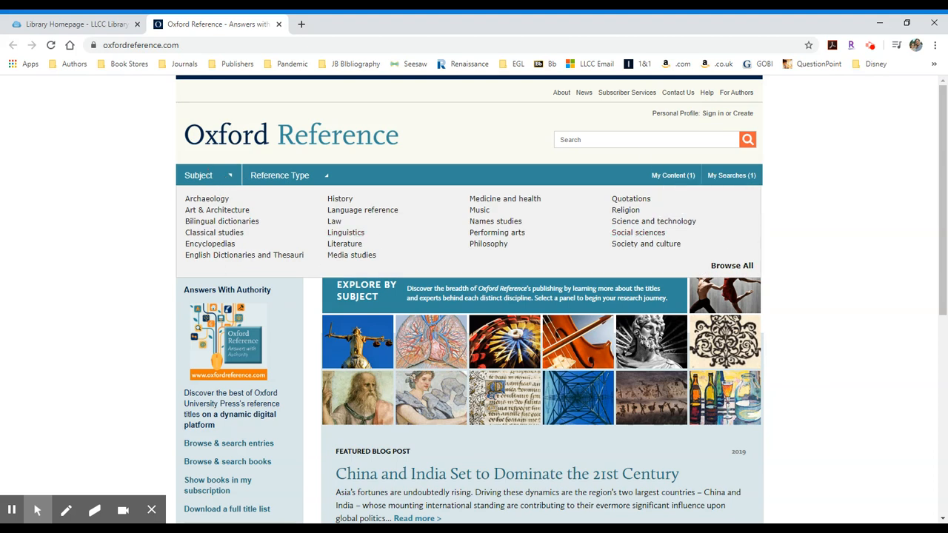
type("mythology")
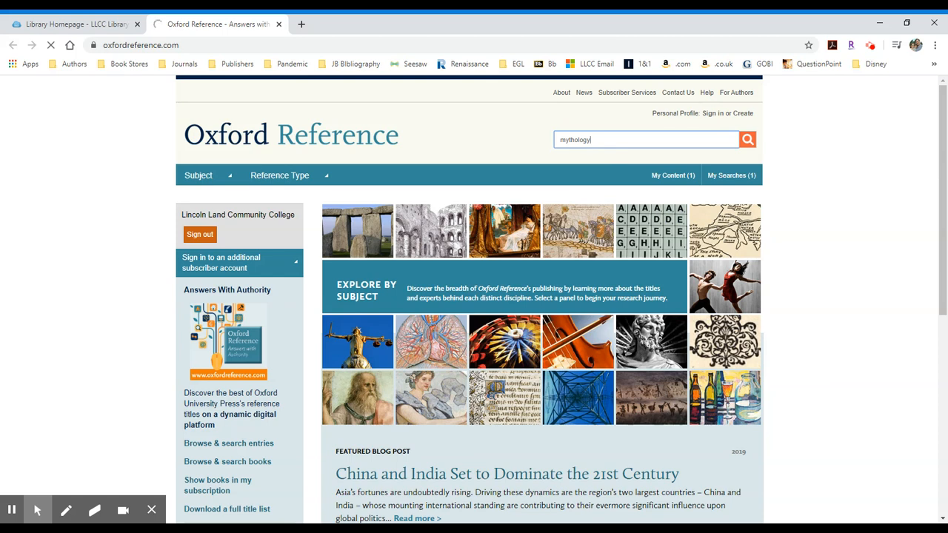
- Run the mythology search and scroll its results toward the Oxford Companion to World Mythology entry
left_click(747, 139)
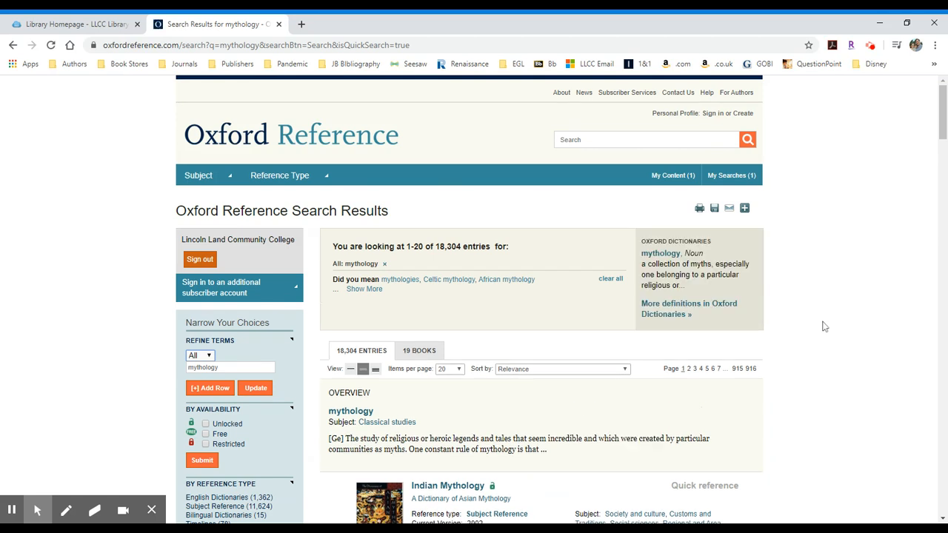
scroll("down", 3)
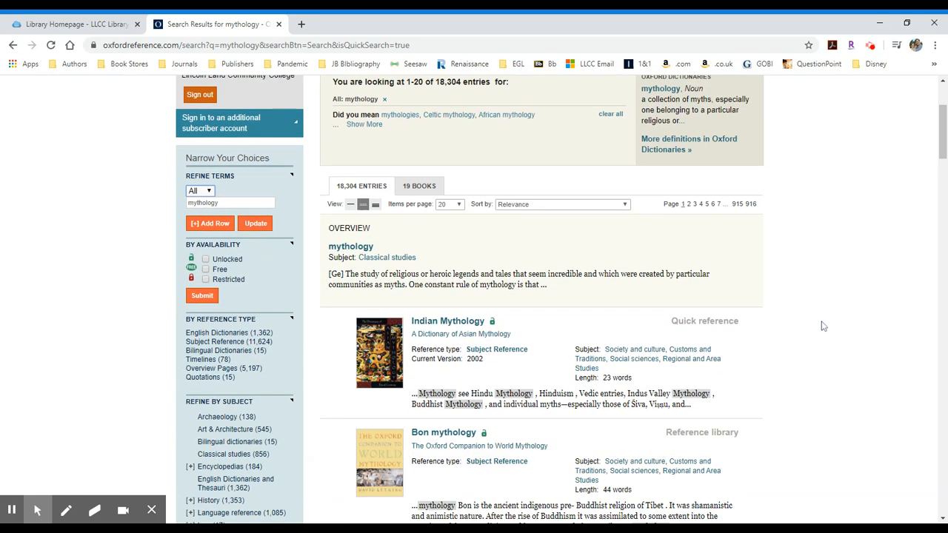
scroll("down", 3)
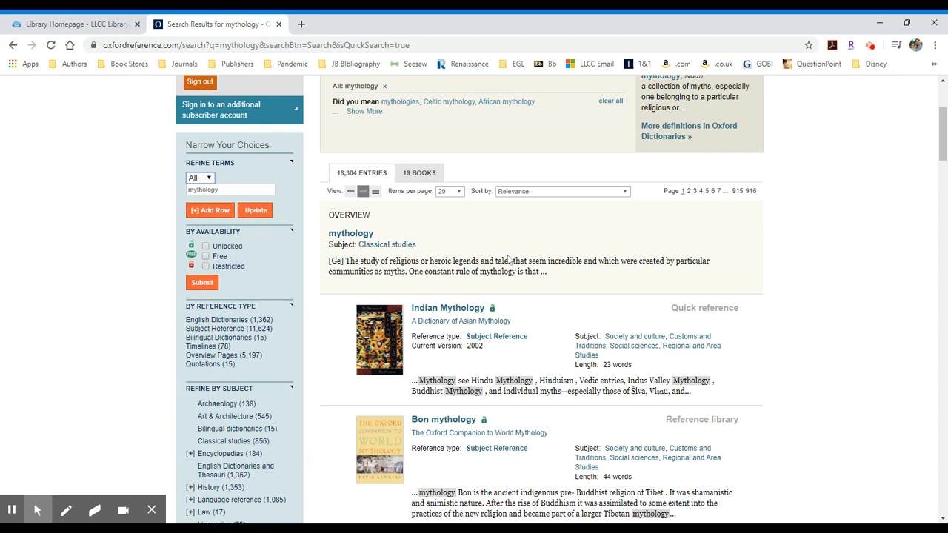
scroll("down", 3)
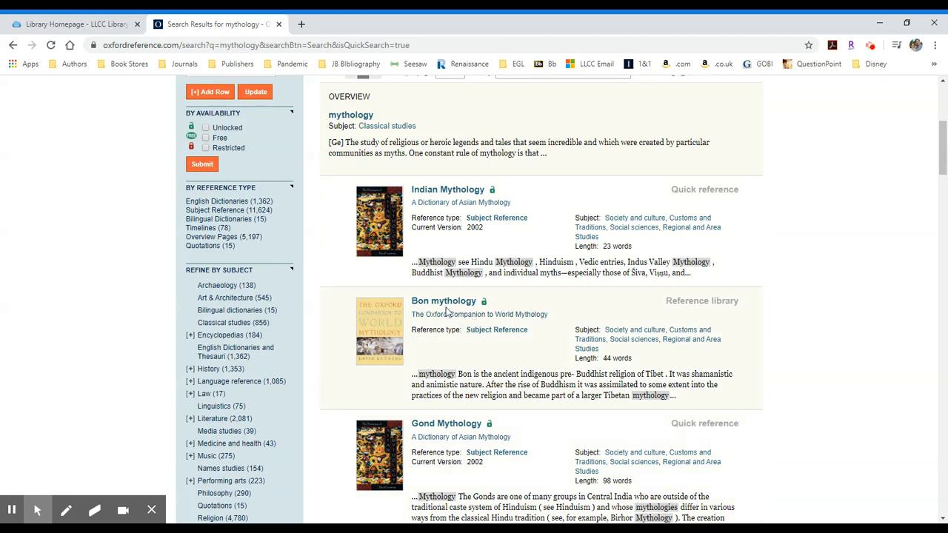
mouse_move(443, 301)
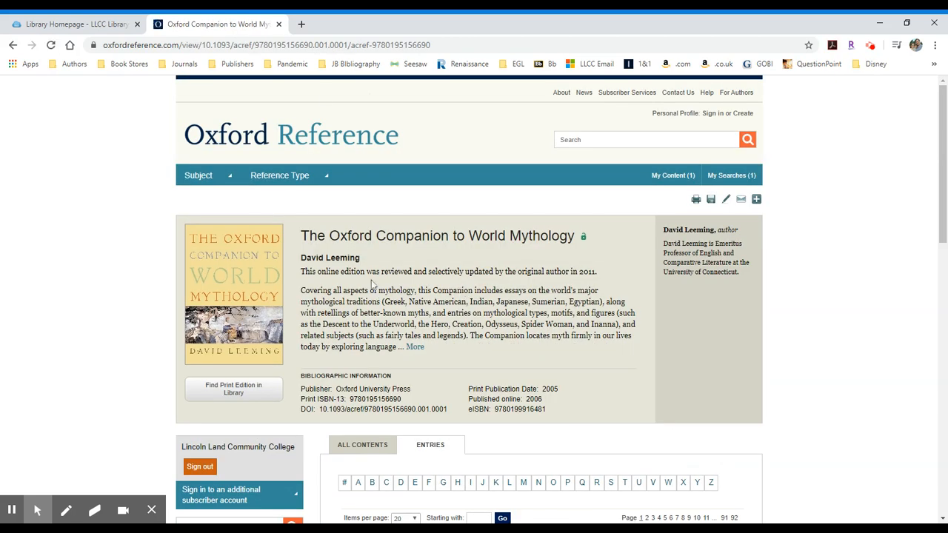
- Select The Oxford Companion to World Mythology page URL in the address bar for copying
left_click(296, 44)
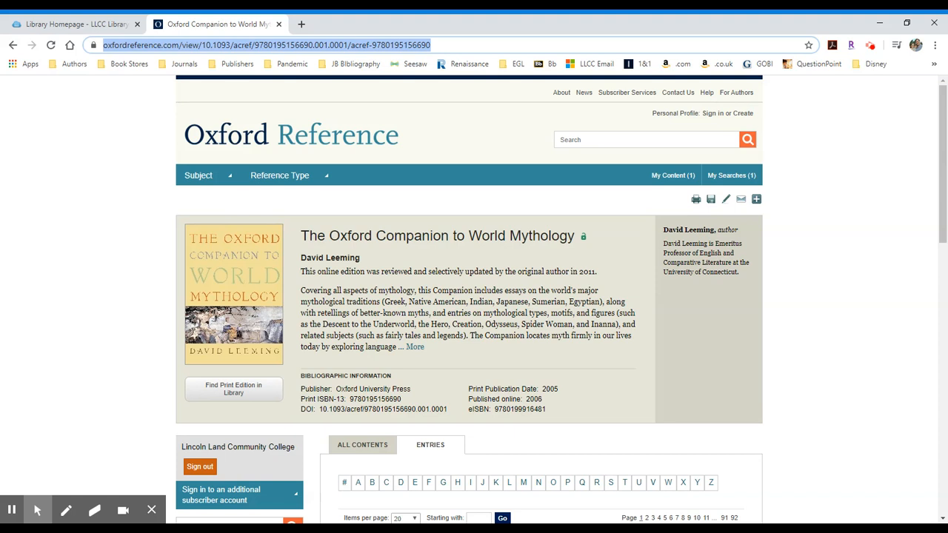
mouse_move(88, 443)
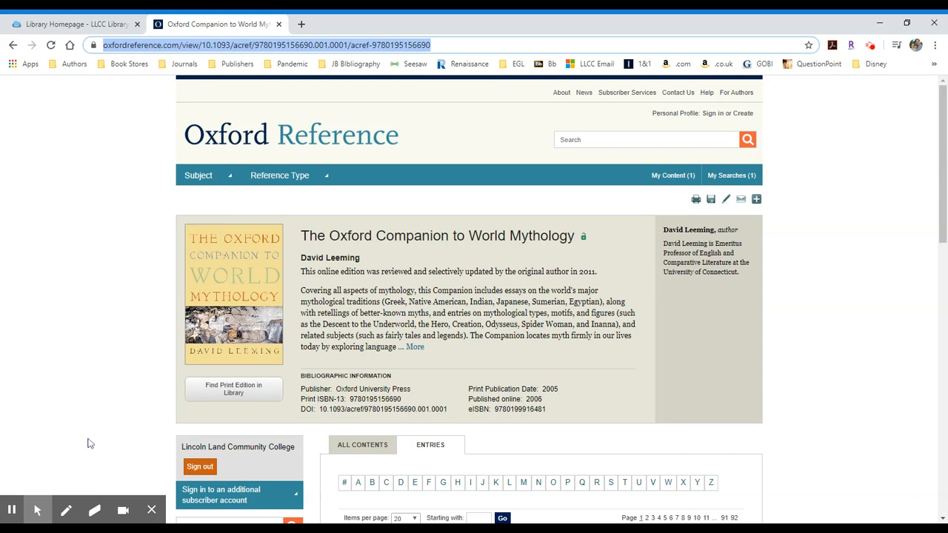